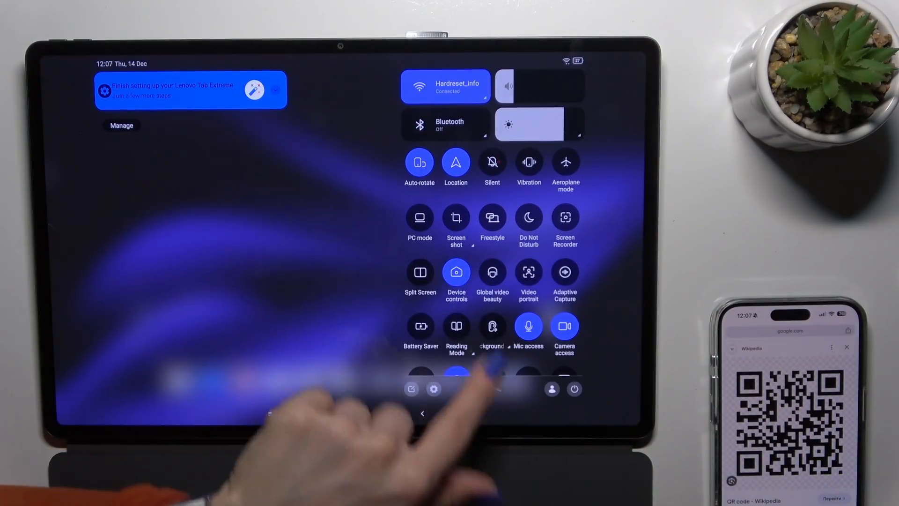
Launch the Scan QR code tile from Quick Settings and grant camera access 'While using the app'.
scroll(down, 3)
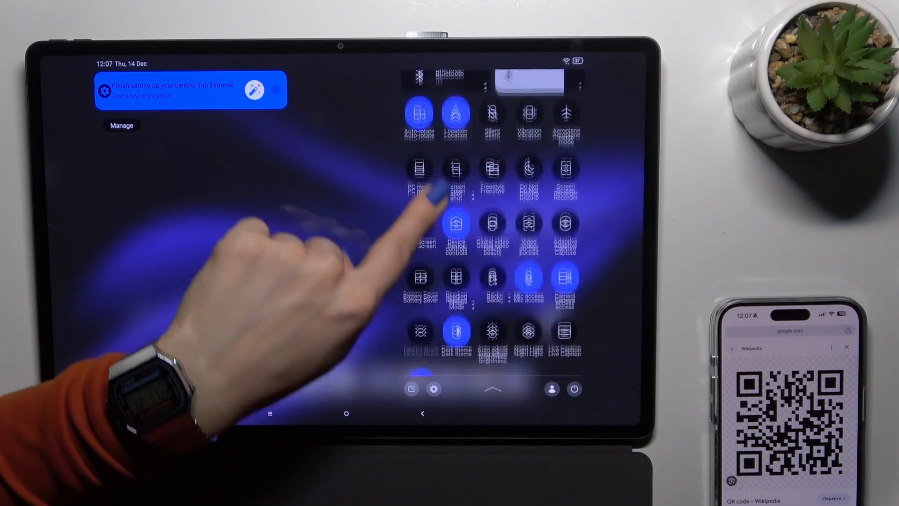
scroll(down, 3)
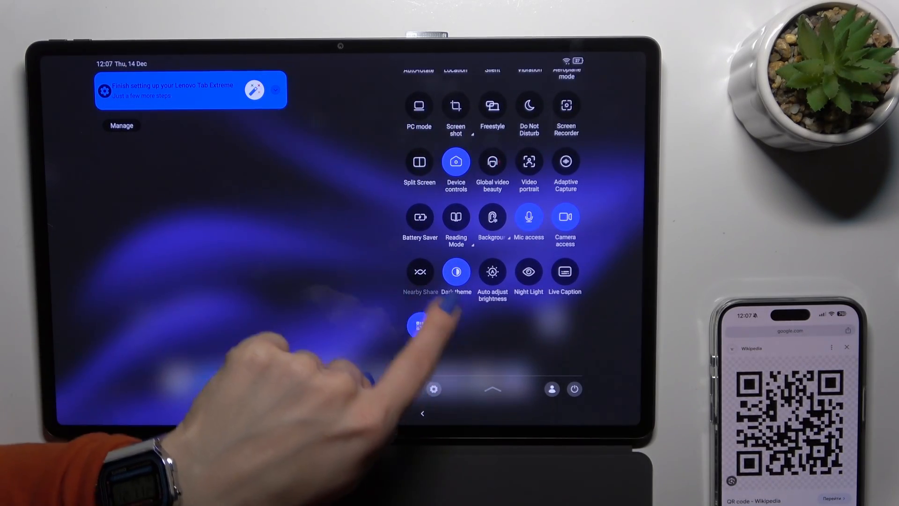
click(419, 325)
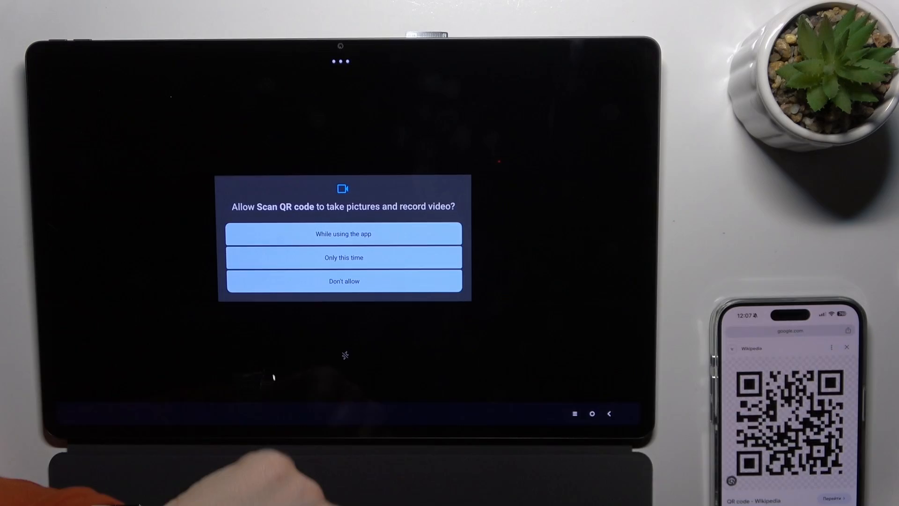
click(343, 233)
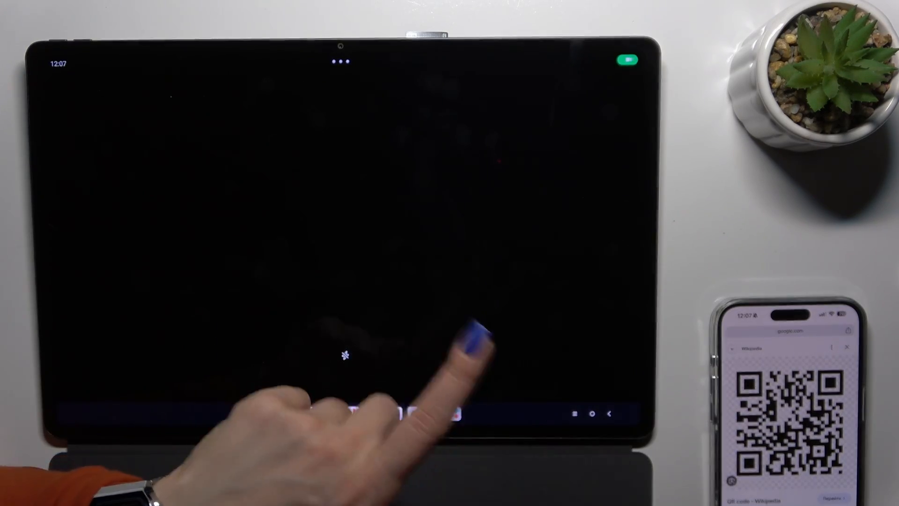